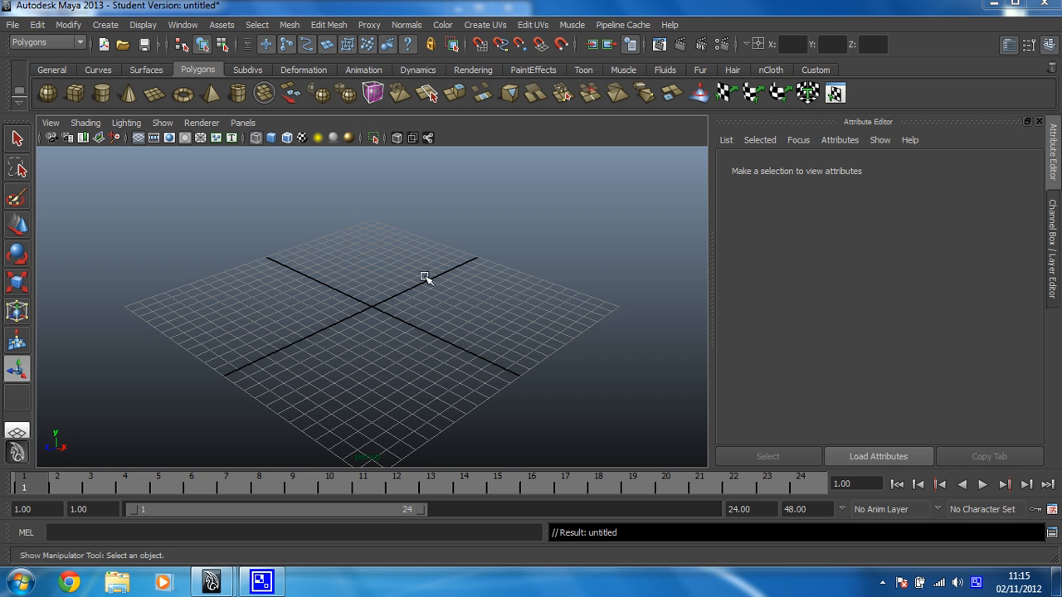
{"action": "mouse_move", "coordinate": [418, 319]}
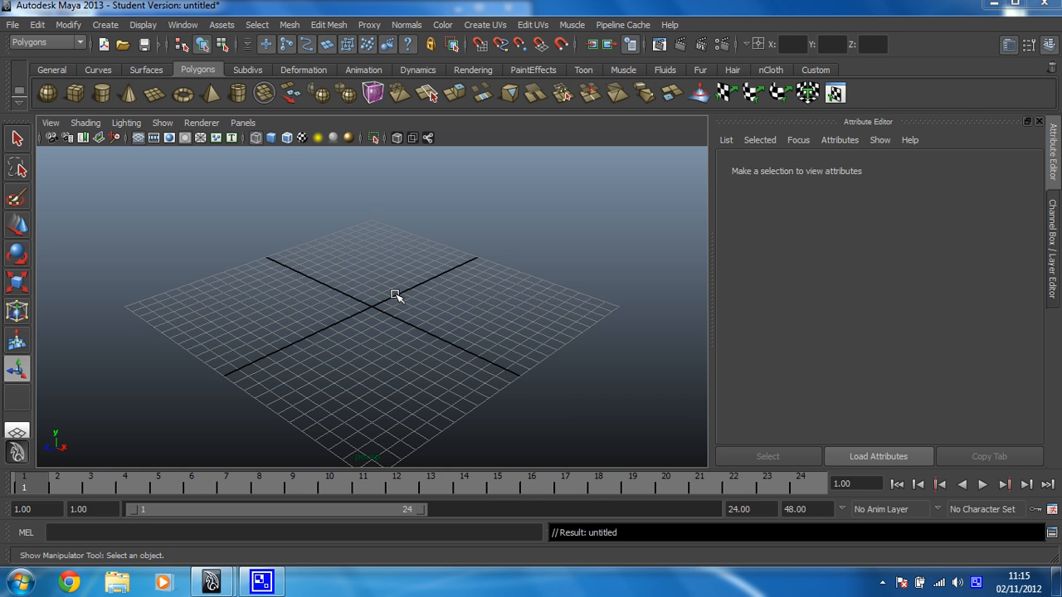
{"action": "mouse_move", "coordinate": [380, 328]}
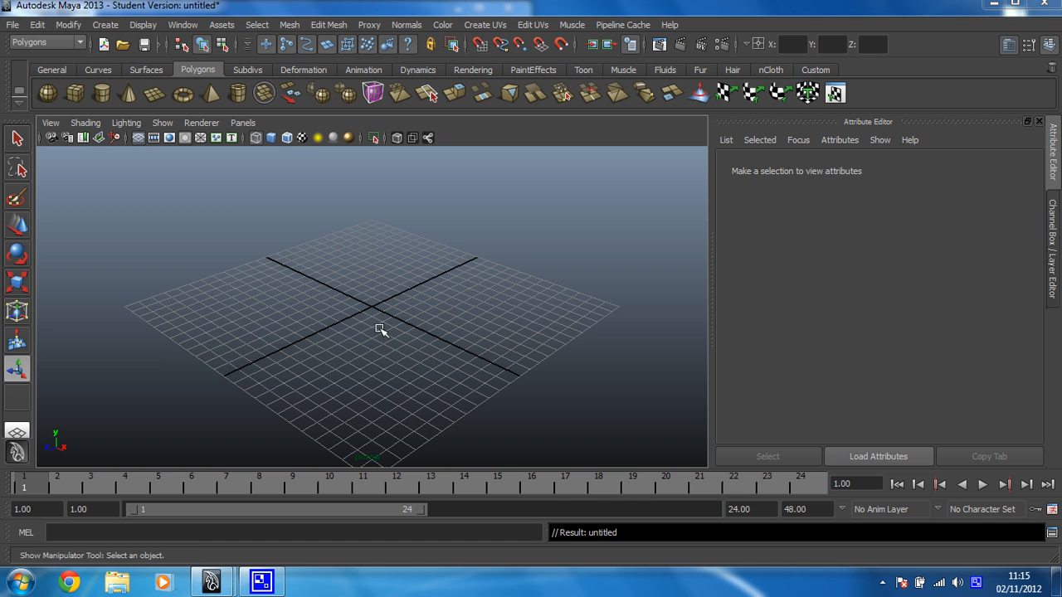
Step: Fill the Text Curves options with '3D Text' and keep the Times New Roman font
{"action": "left_click", "coordinate": [104, 25]}
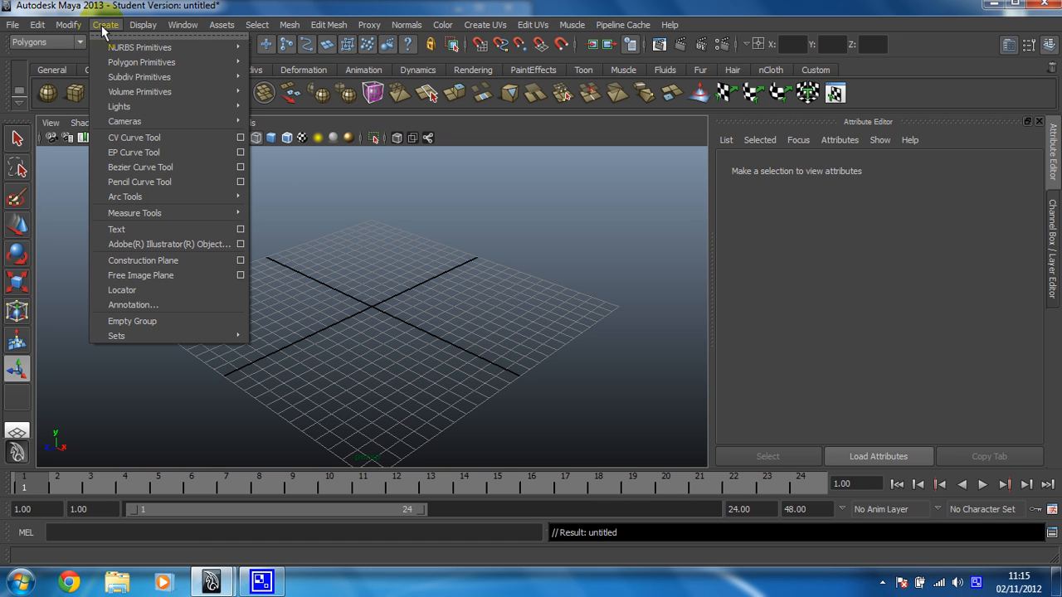
{"action": "mouse_move", "coordinate": [124, 121]}
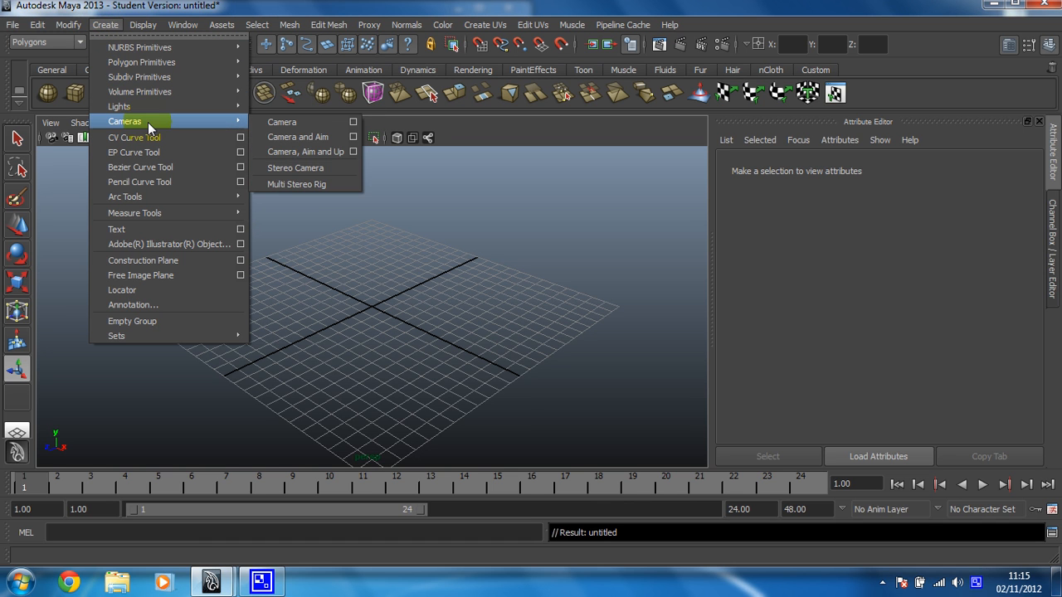
{"action": "mouse_move", "coordinate": [135, 212]}
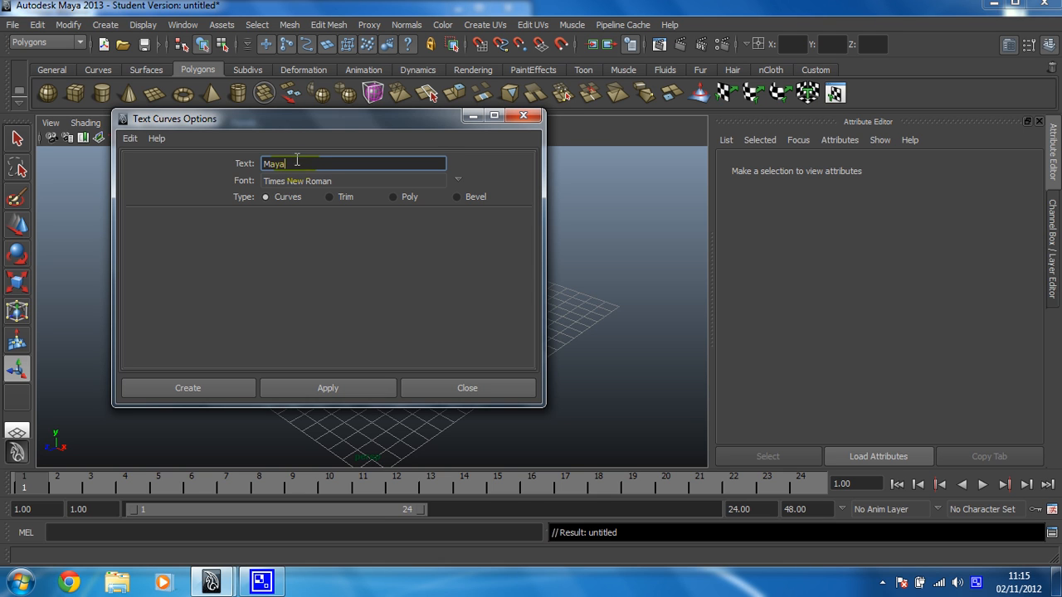
{"action": "triple_click", "coordinate": [353, 165]}
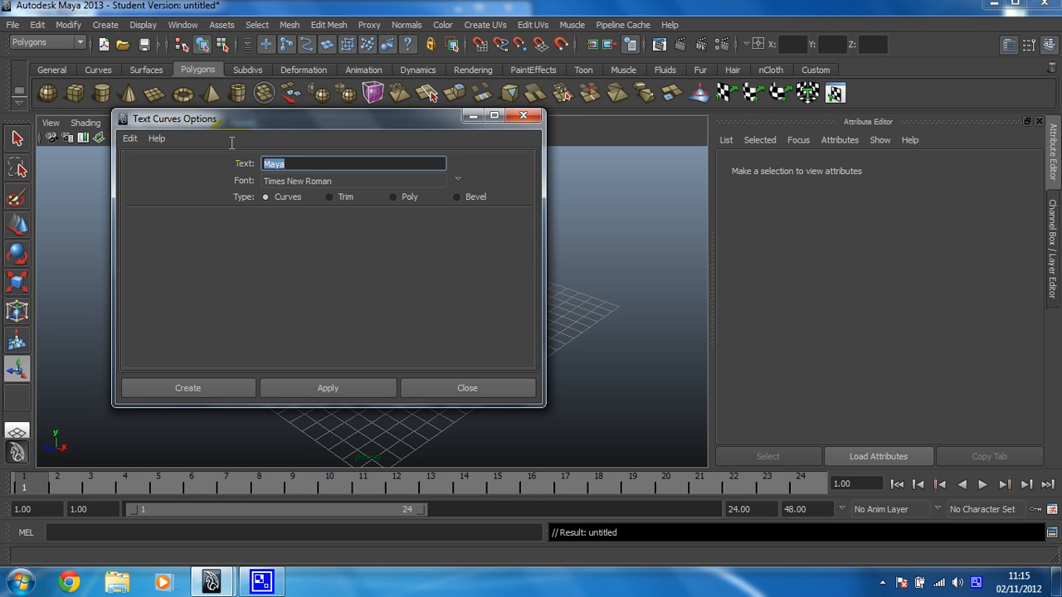
{"action": "type", "text": "3D"}
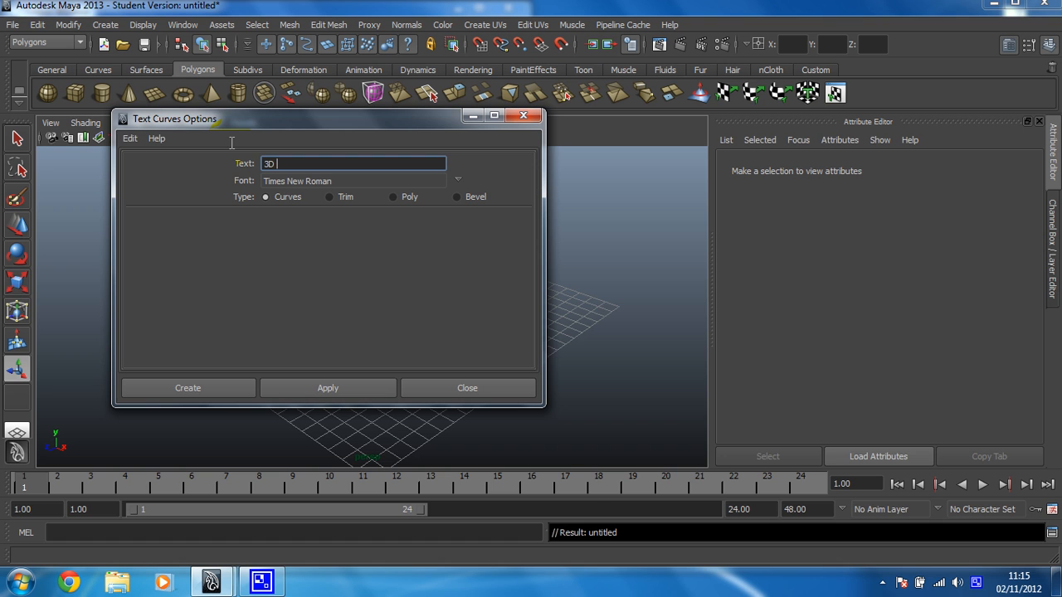
{"action": "type", "text": "Text"}
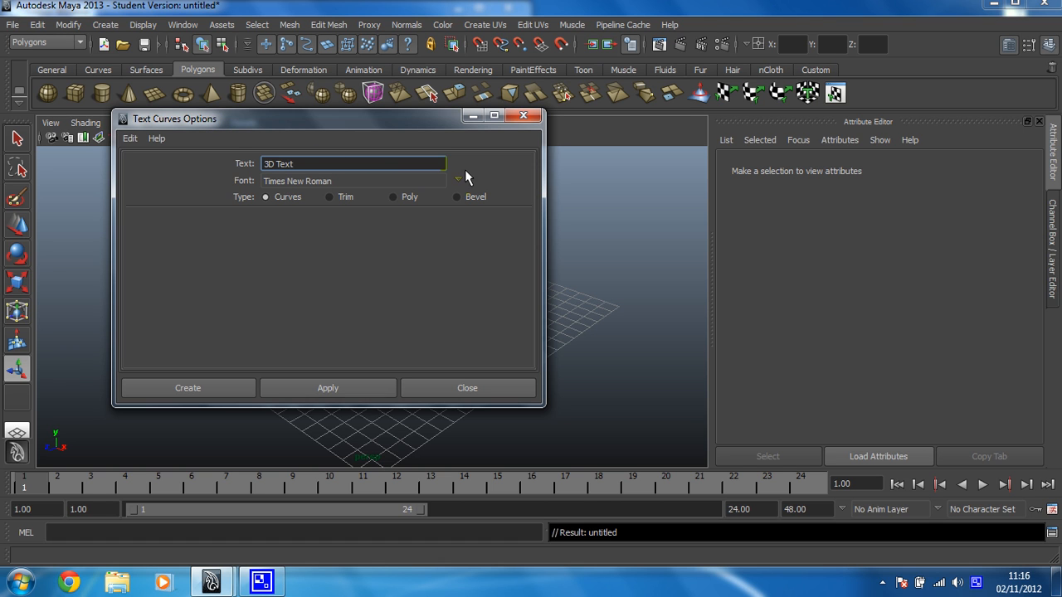
{"action": "left_click", "coordinate": [458, 181]}
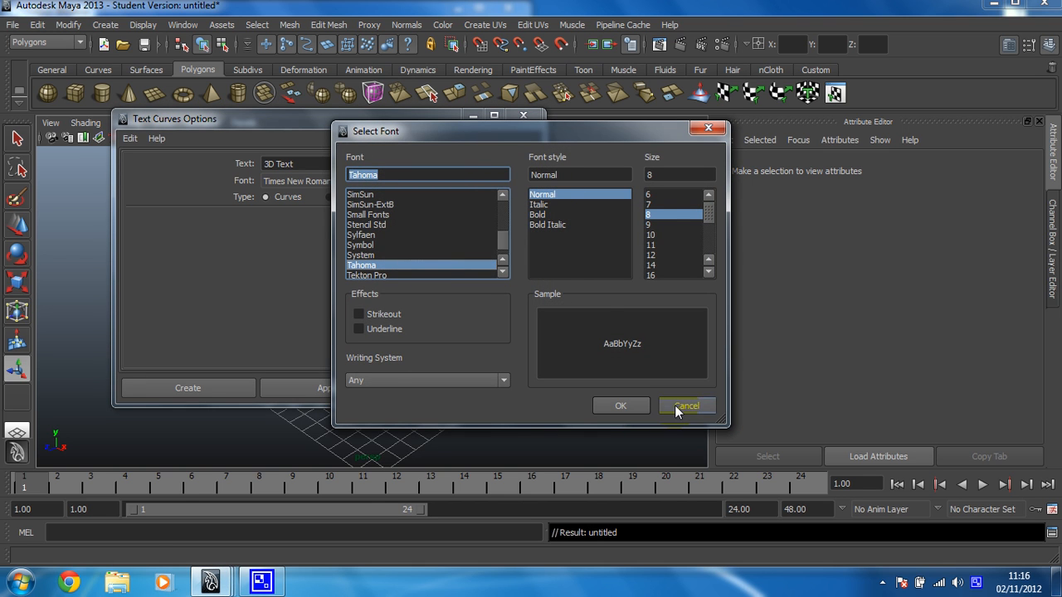
{"action": "left_click", "coordinate": [685, 405]}
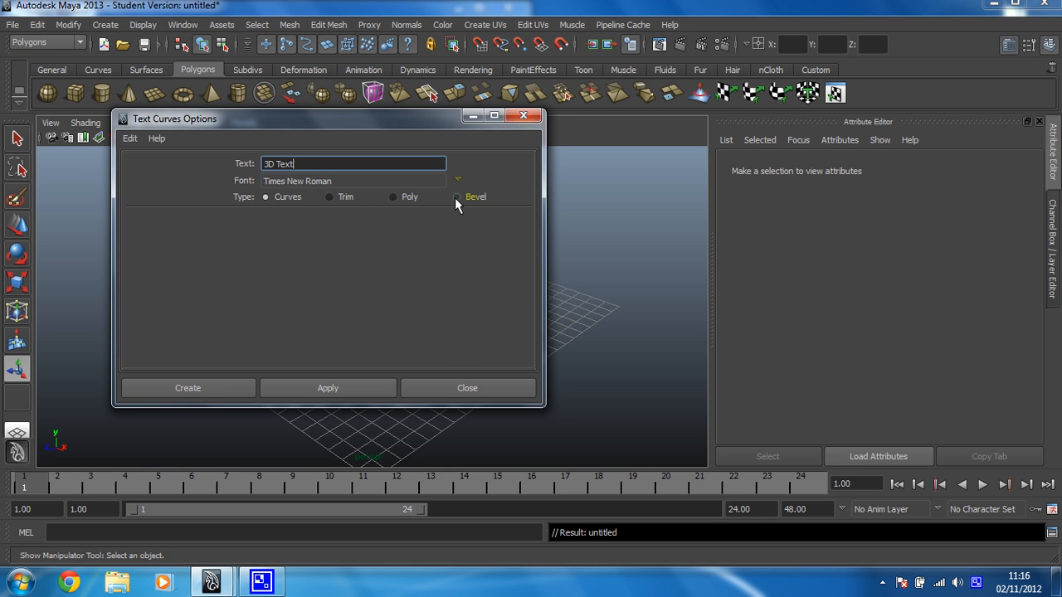
Step: Build the text as Bevel-type solid geometry and orbit around the letters
{"action": "left_click", "coordinate": [456, 196]}
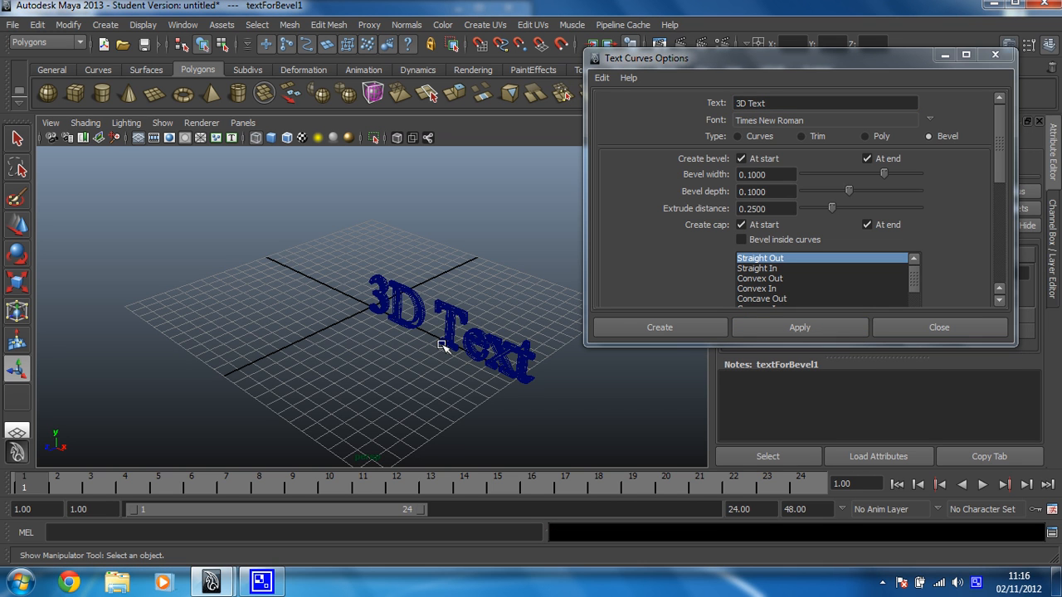
{"action": "left_click_drag", "start_coordinate": [444, 348], "coordinate": [312, 300]}
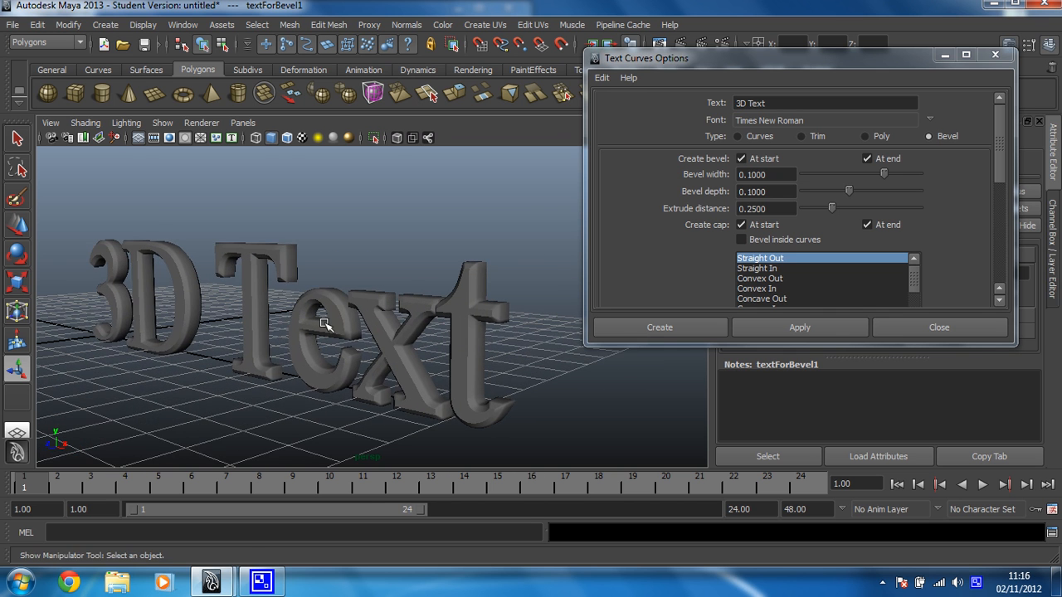
{"action": "left_click_drag", "start_coordinate": [324, 324], "coordinate": [297, 302]}
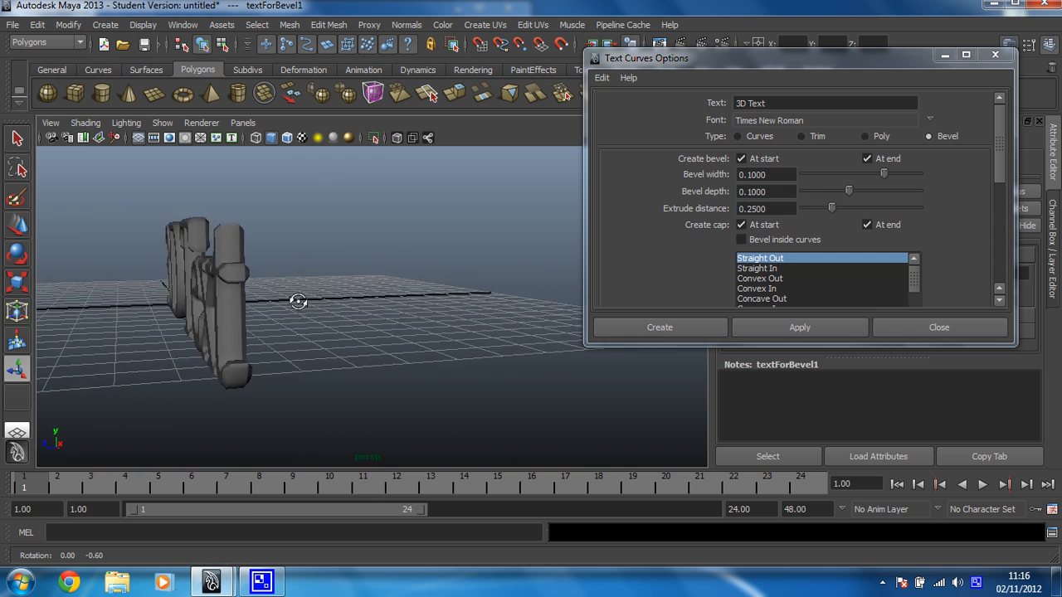
{"action": "left_click_drag", "start_coordinate": [299, 302], "coordinate": [395, 312]}
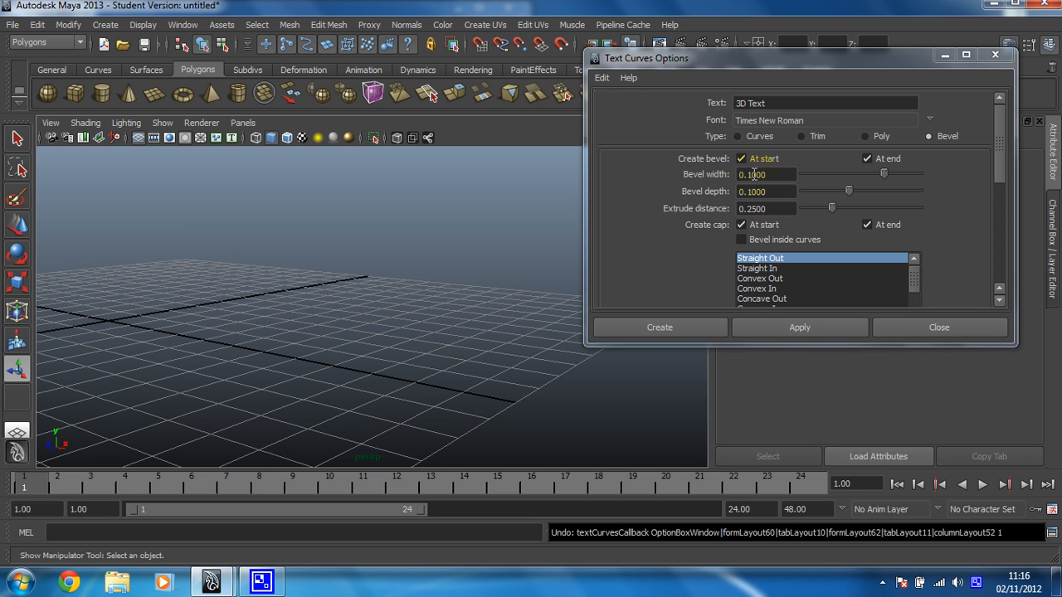
Step: Lower the bevel width to about 0.0050 and create the thinner-beveled '3D Text'
{"action": "left_click_drag", "start_coordinate": [883, 174], "coordinate": [838, 174]}
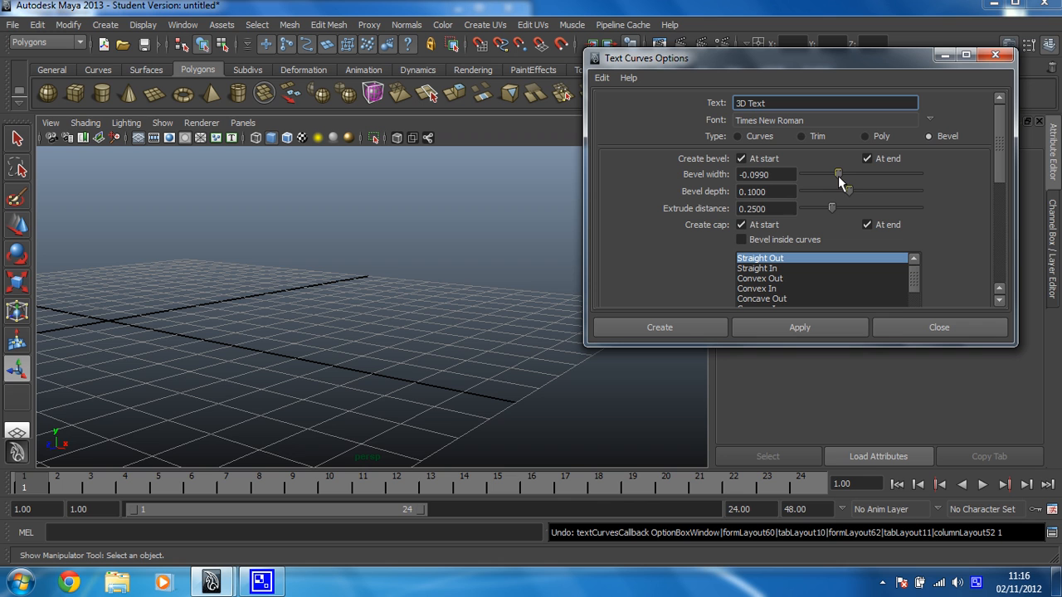
{"action": "left_click_drag", "start_coordinate": [838, 174], "coordinate": [863, 174]}
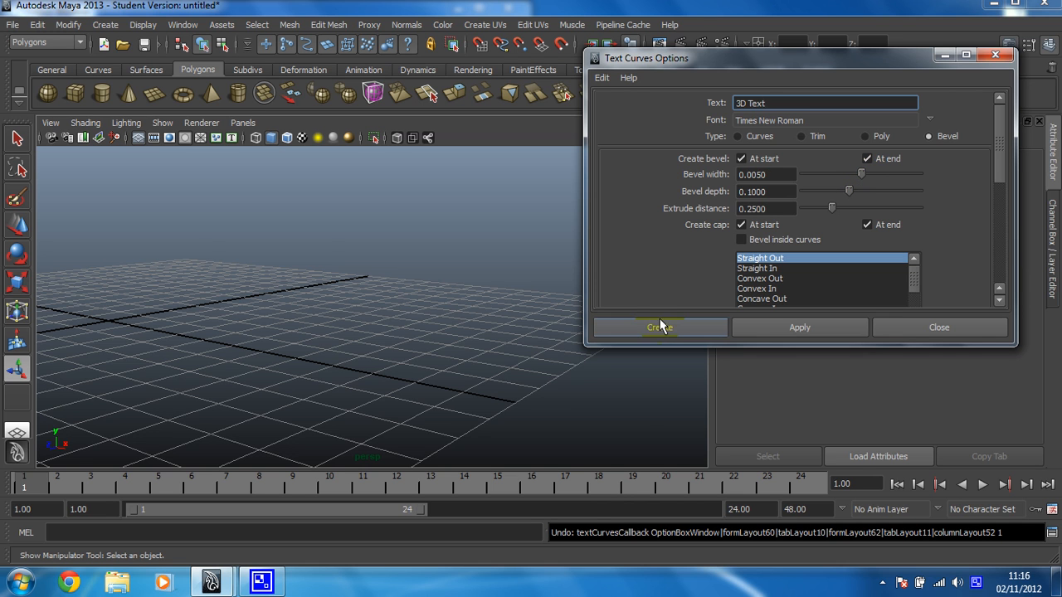
{"action": "left_click", "coordinate": [658, 327]}
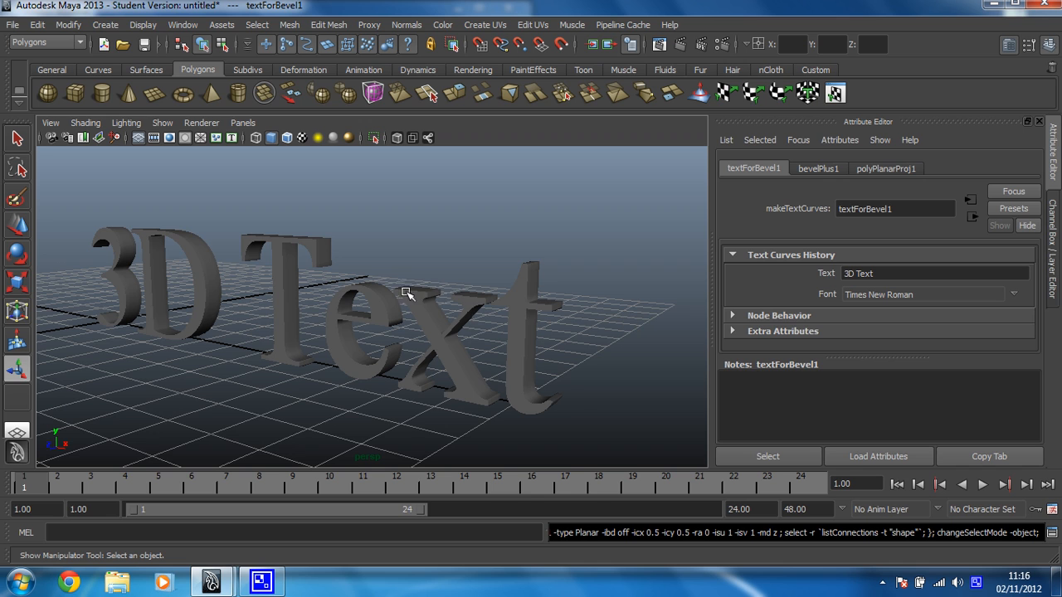
{"action": "mouse_move", "coordinate": [335, 357]}
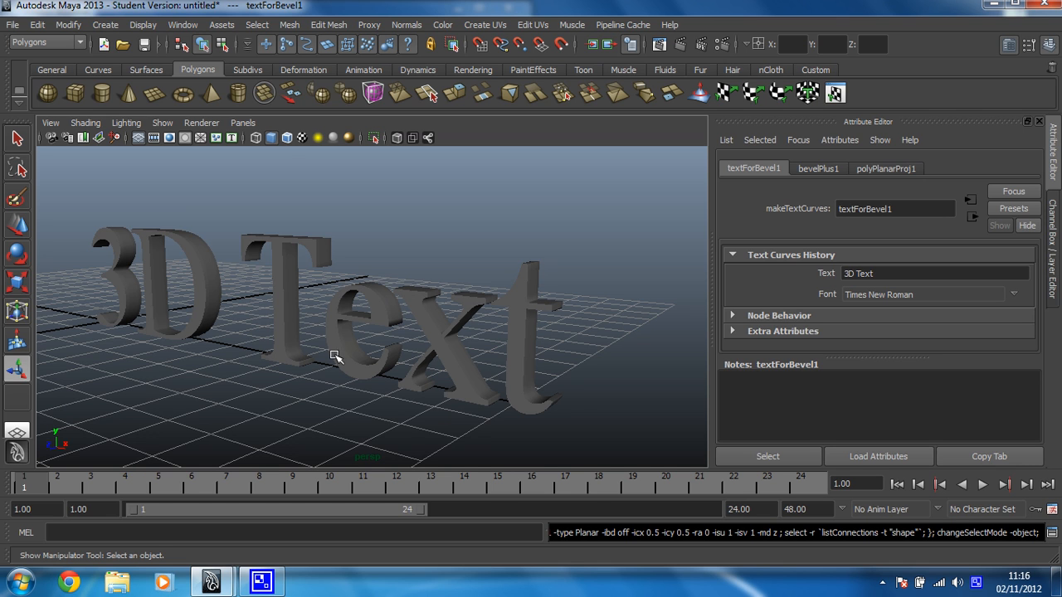
{"action": "mouse_move", "coordinate": [297, 268]}
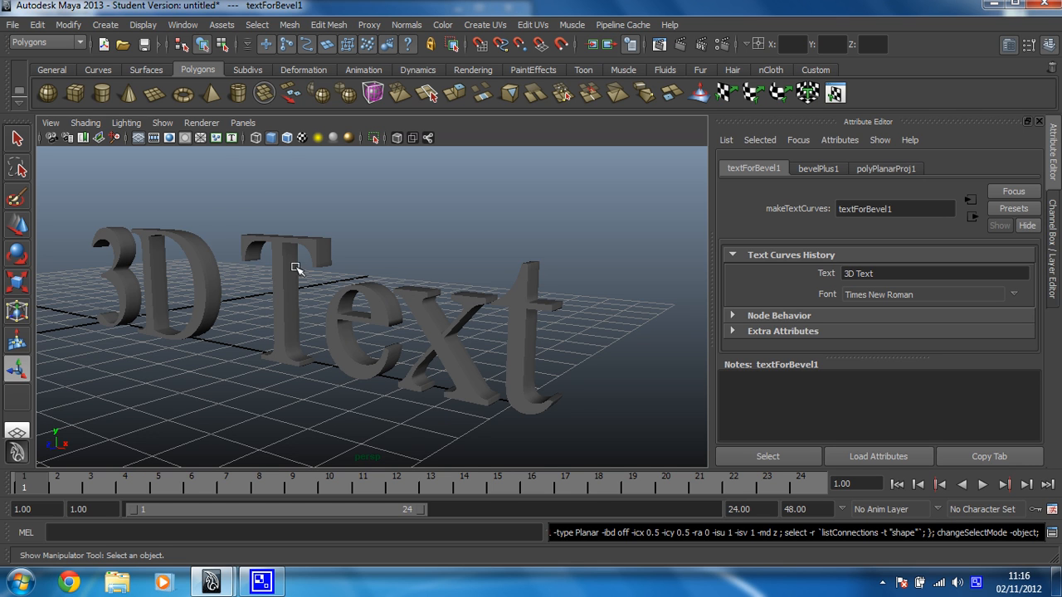
{"action": "left_click", "coordinate": [106, 25]}
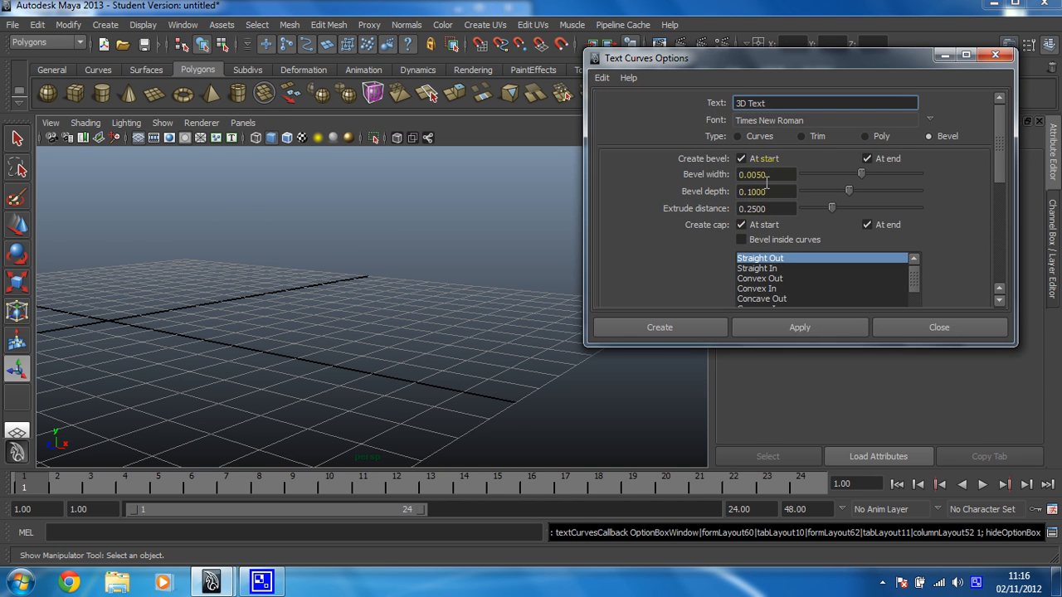
Step: Apply bevel width and depth 0.5 to get a chunky '3D Text' and inspect it
{"action": "left_click", "coordinate": [766, 174]}
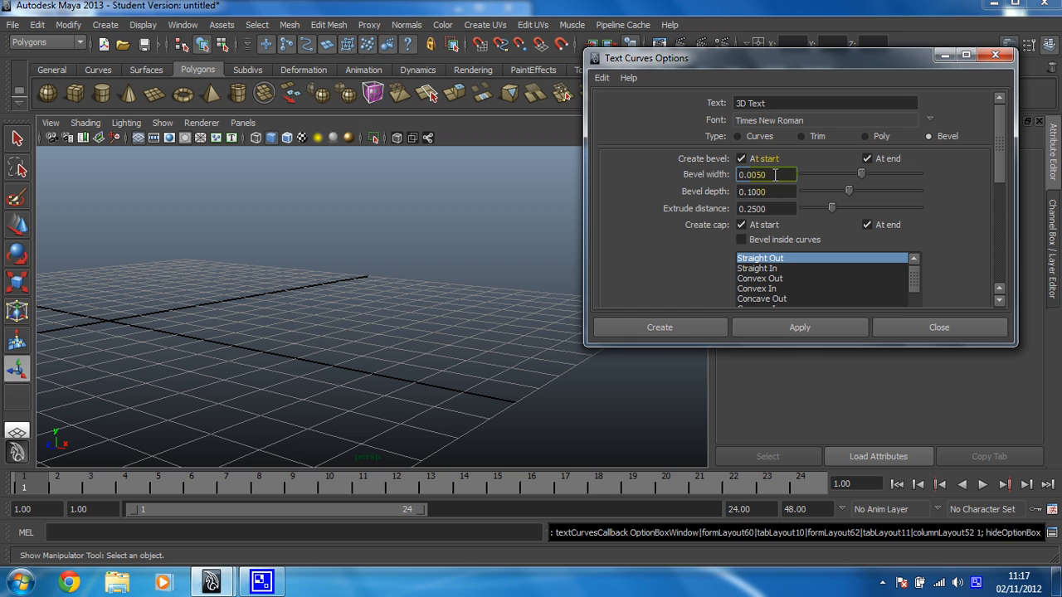
{"action": "type", "text": "0.5"}
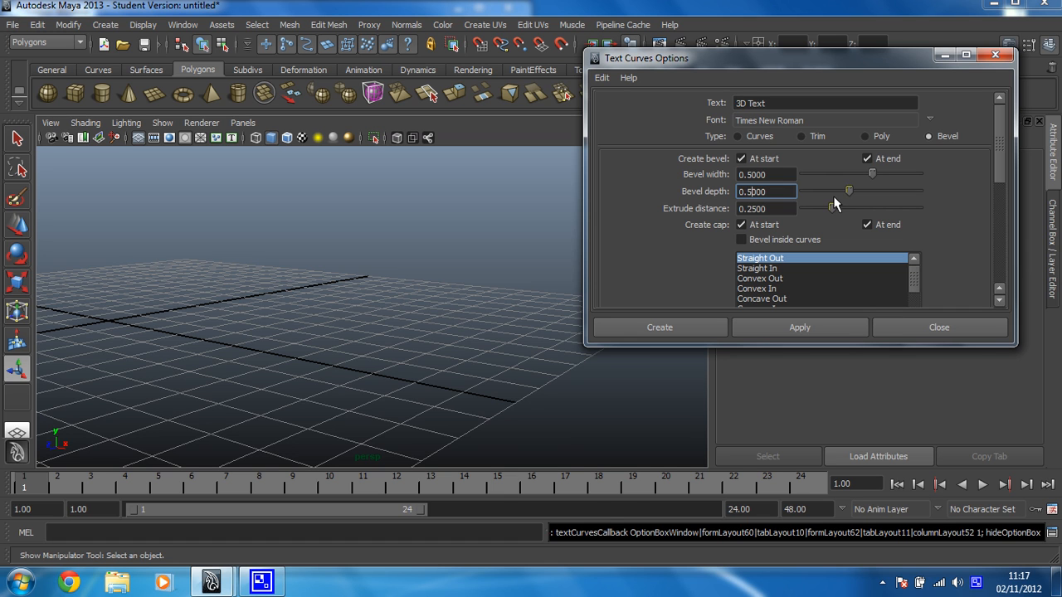
{"action": "left_click", "coordinate": [800, 327]}
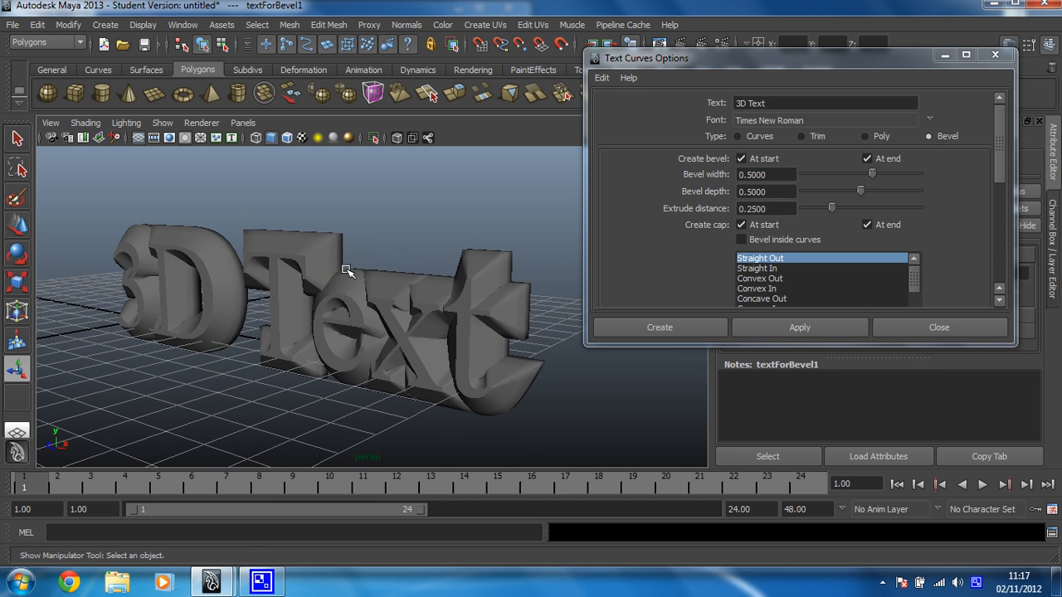
{"action": "left_click_drag", "start_coordinate": [347, 272], "coordinate": [309, 296]}
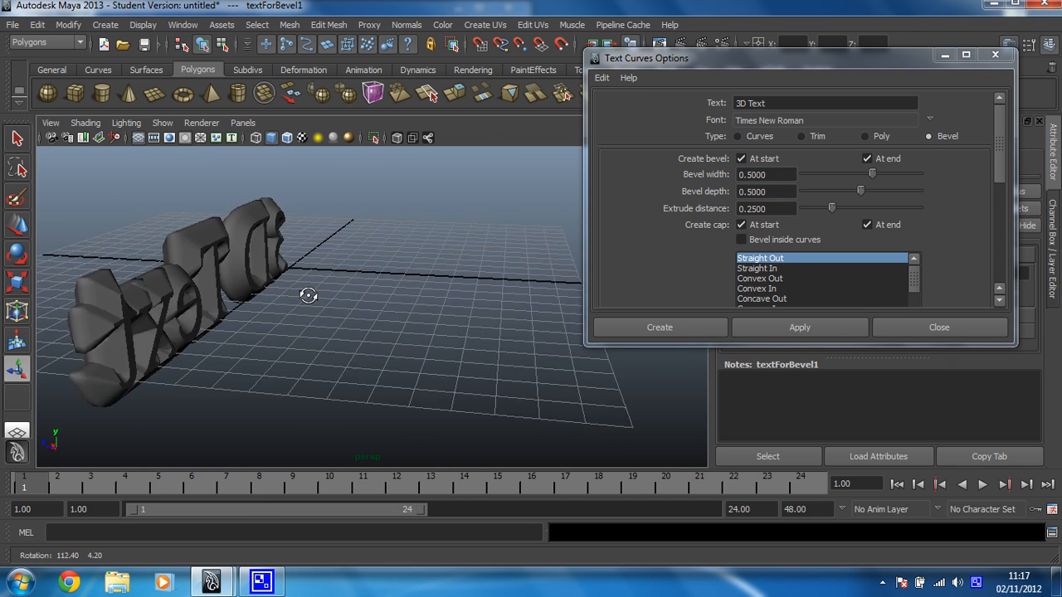
{"action": "left_click_drag", "start_coordinate": [308, 296], "coordinate": [328, 265]}
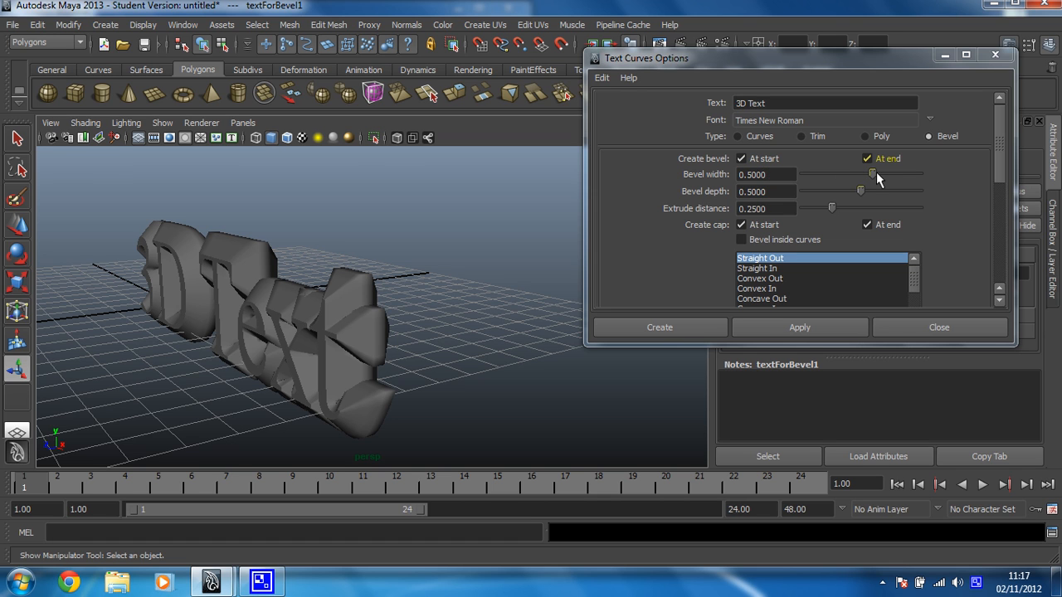
Step: Drag the Bevel width slider down to 0.0017
{"action": "left_click_drag", "start_coordinate": [873, 175], "coordinate": [868, 174]}
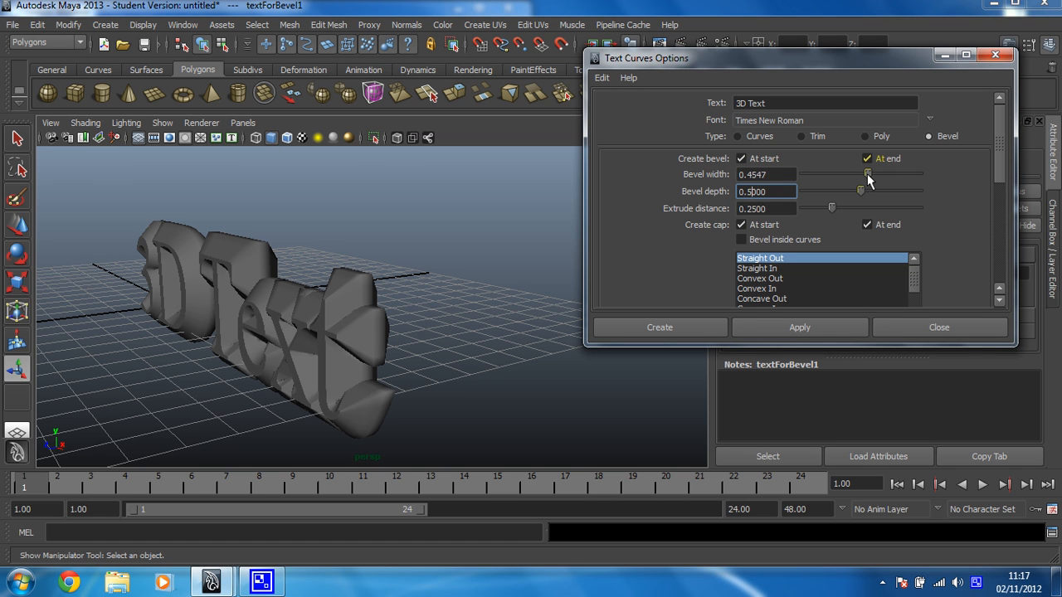
{"action": "left_click_drag", "start_coordinate": [866, 174], "coordinate": [850, 174]}
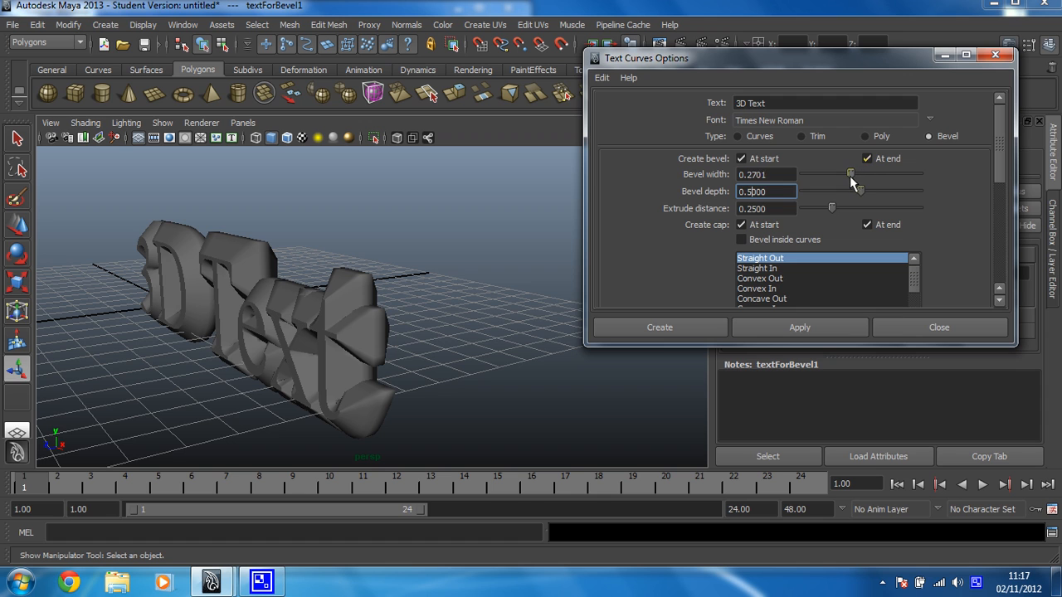
{"action": "left_click_drag", "start_coordinate": [849, 175], "coordinate": [826, 174]}
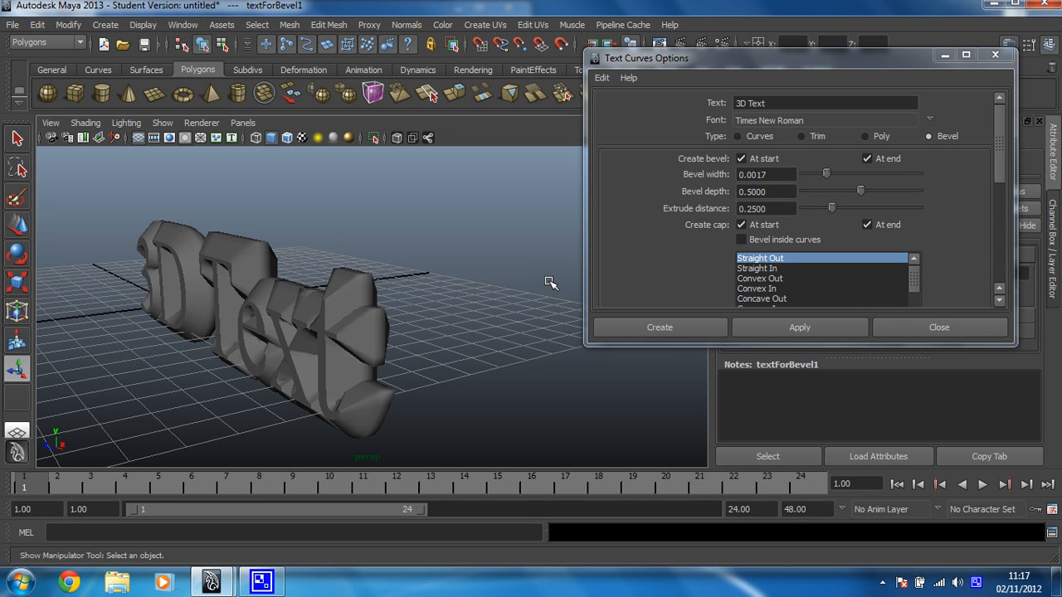
Step: Swap the chunky text for a 0.0017-bevel '3D Text' and orbit to check it
{"action": "left_click", "coordinate": [800, 327]}
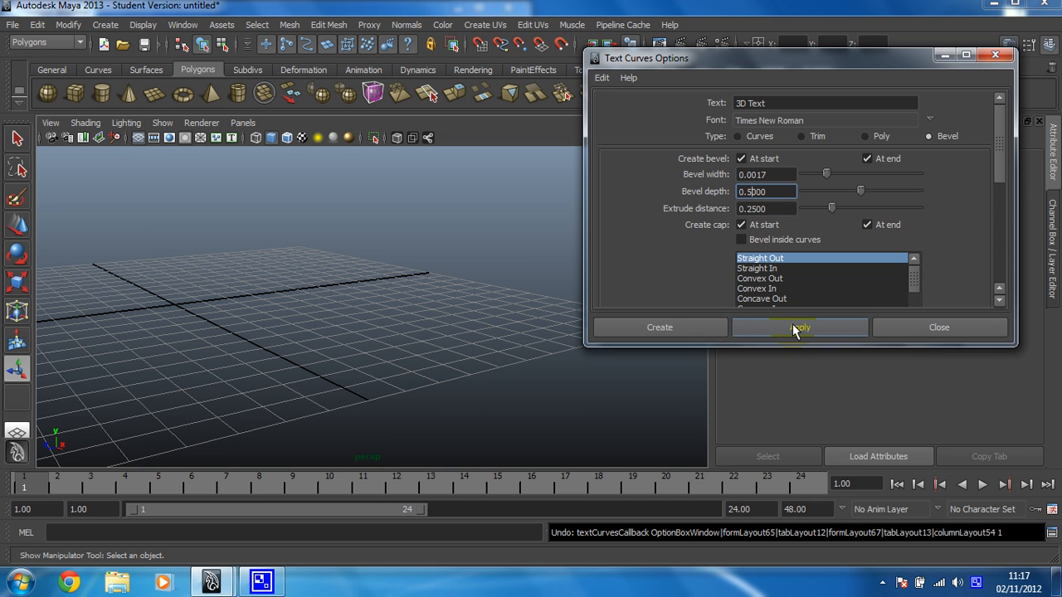
{"action": "left_click", "coordinate": [800, 326]}
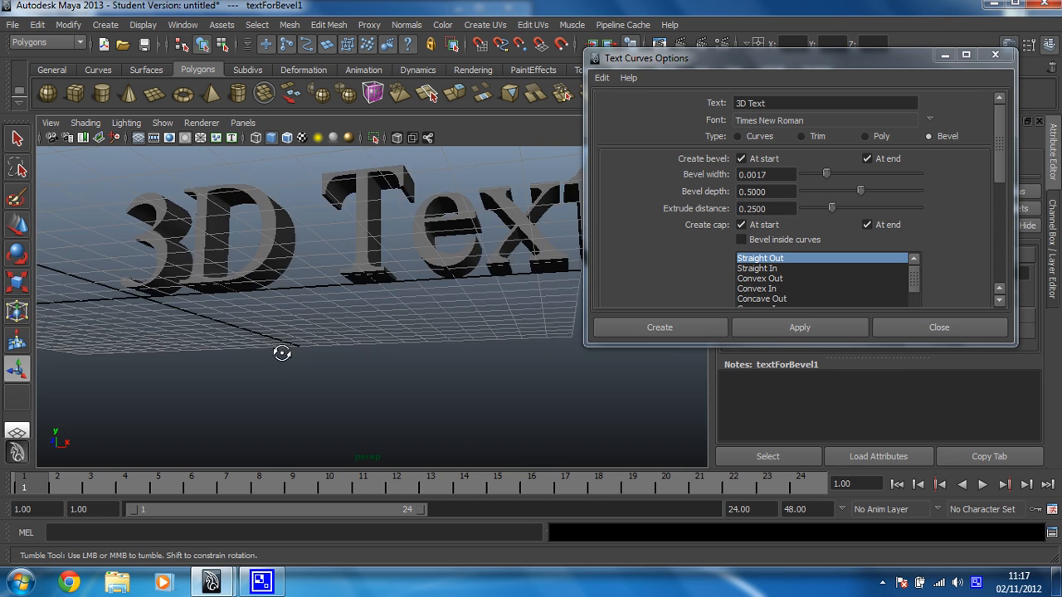
{"action": "left_click_drag", "start_coordinate": [282, 352], "coordinate": [191, 395]}
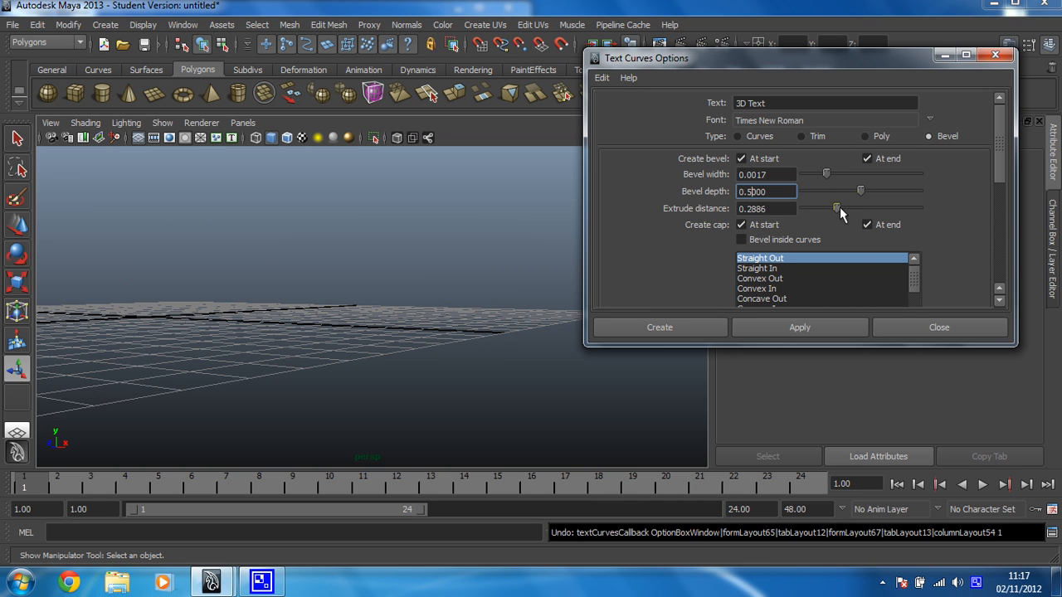
Step: Raise Extrude distance to 0.8524, apply the deeper text and pull the camera back
{"action": "left_click_drag", "start_coordinate": [836, 209], "coordinate": [900, 209]}
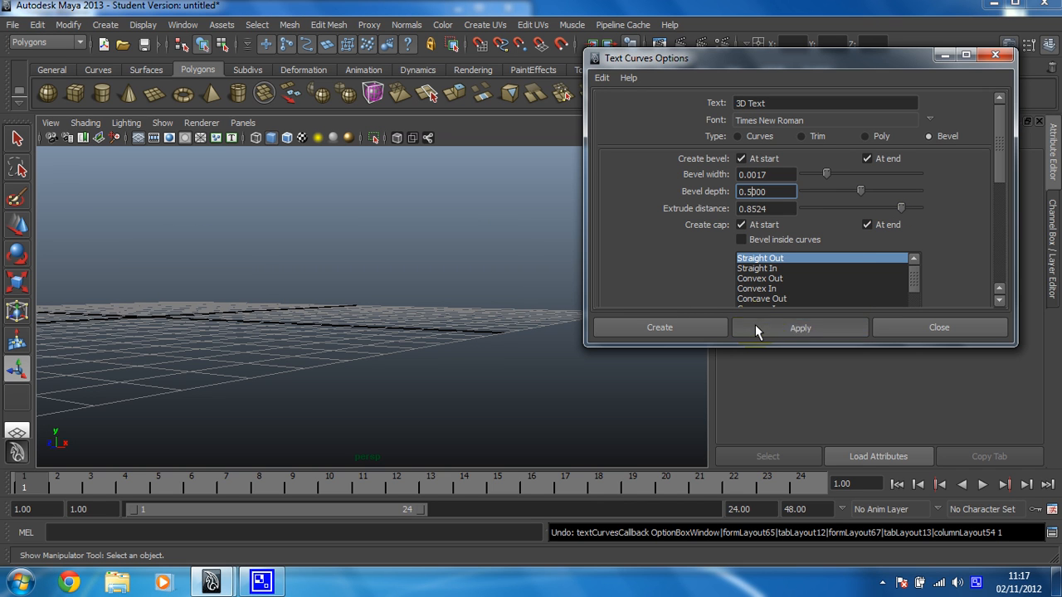
{"action": "left_click", "coordinate": [800, 327]}
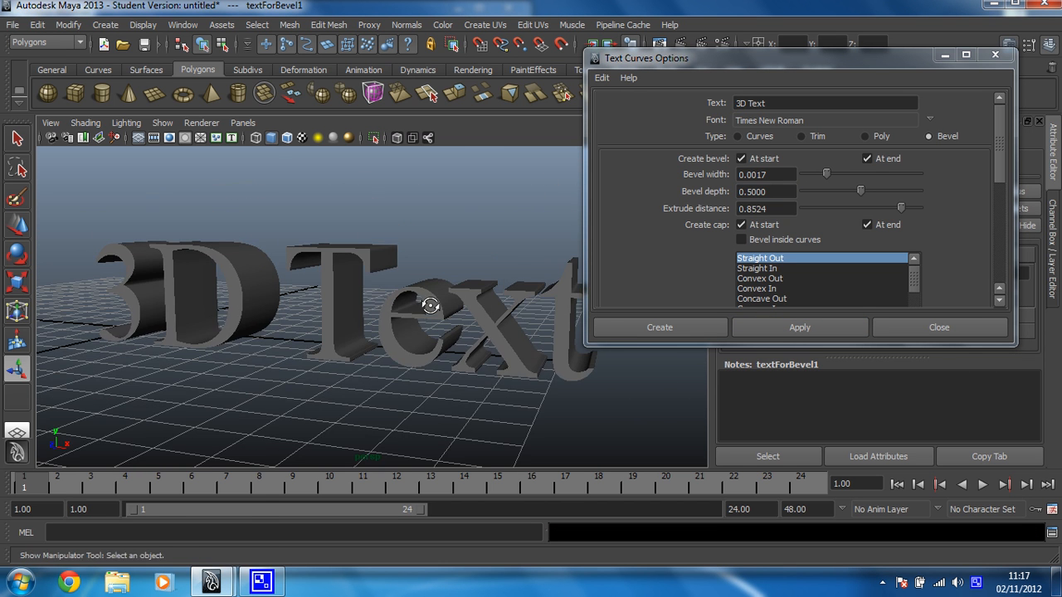
{"action": "left_click_drag", "start_coordinate": [432, 305], "coordinate": [357, 295]}
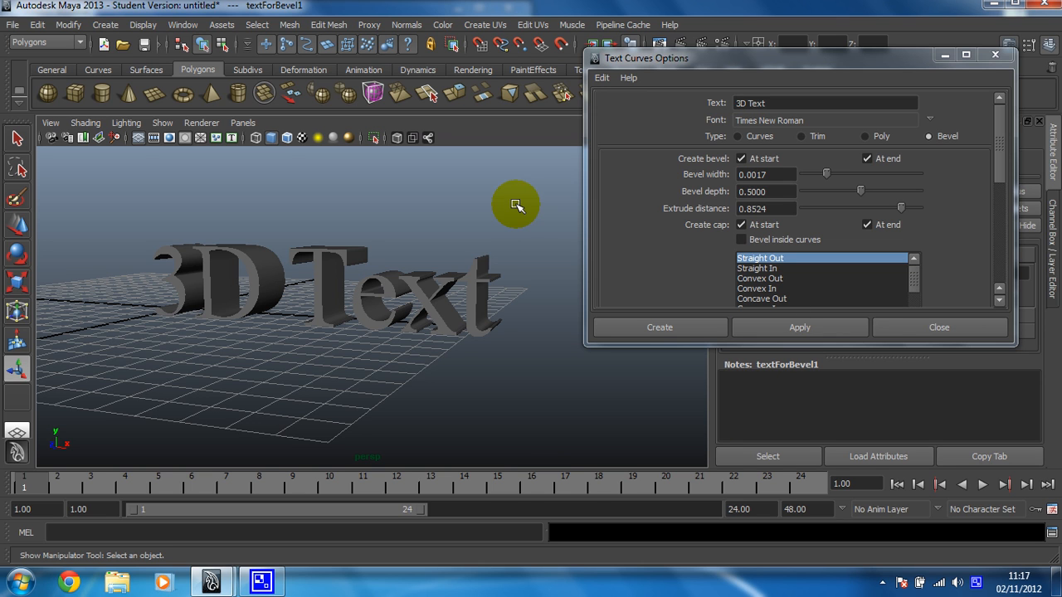
{"action": "mouse_move", "coordinate": [677, 290]}
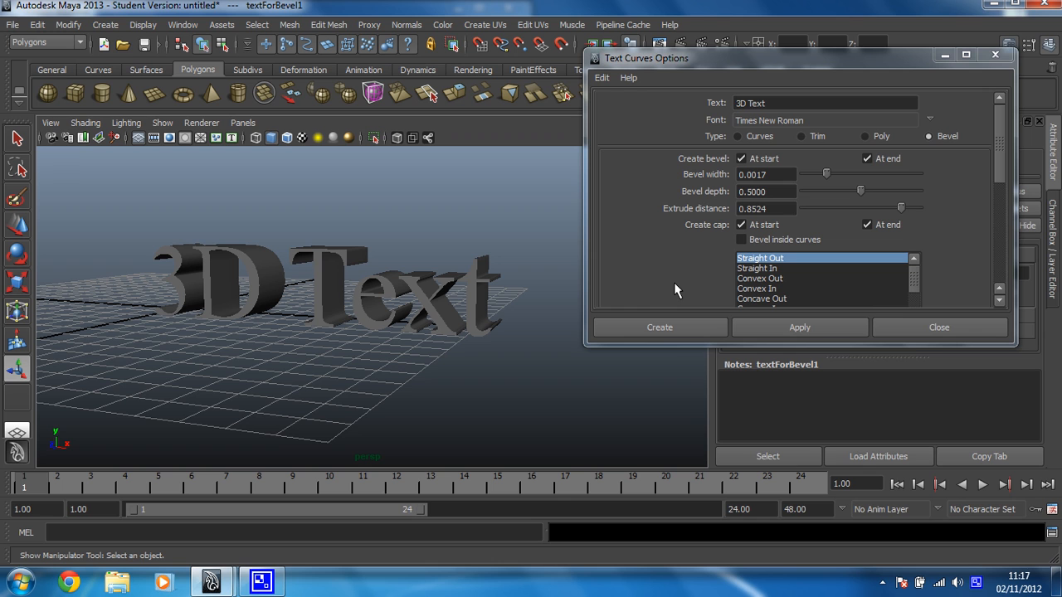